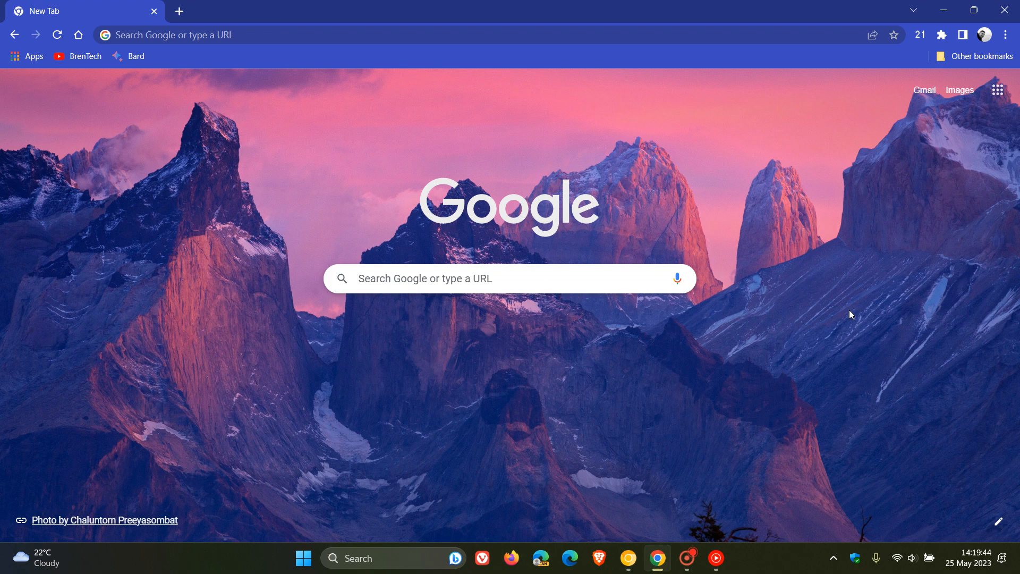
mouse_move(862, 307)
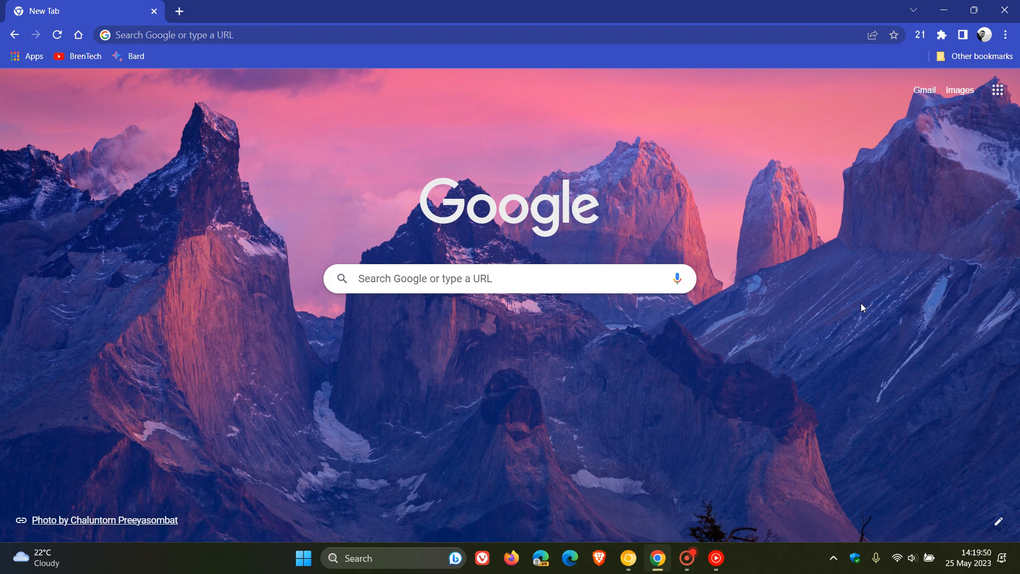
mouse_move(832, 267)
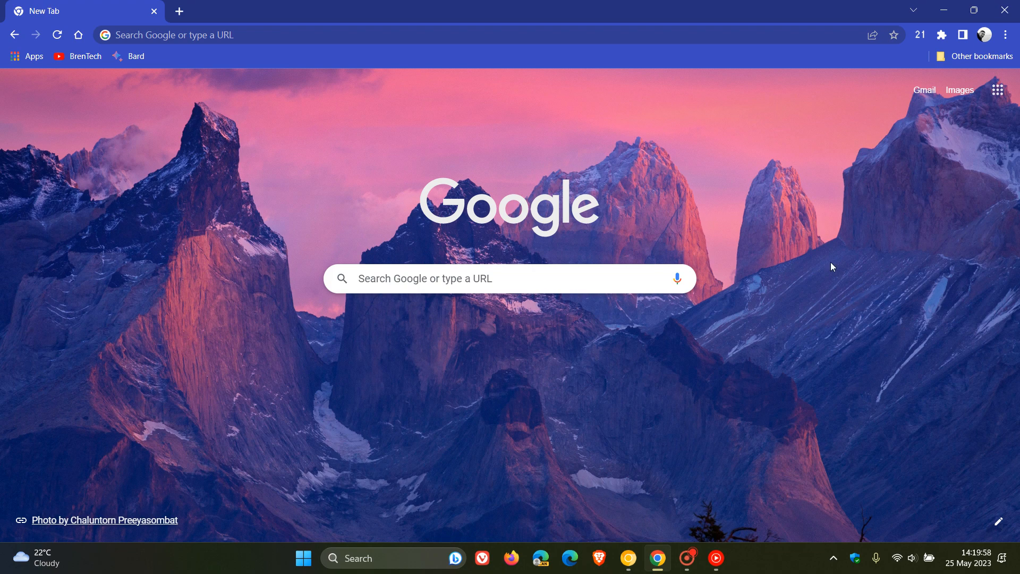
mouse_move(895, 298)
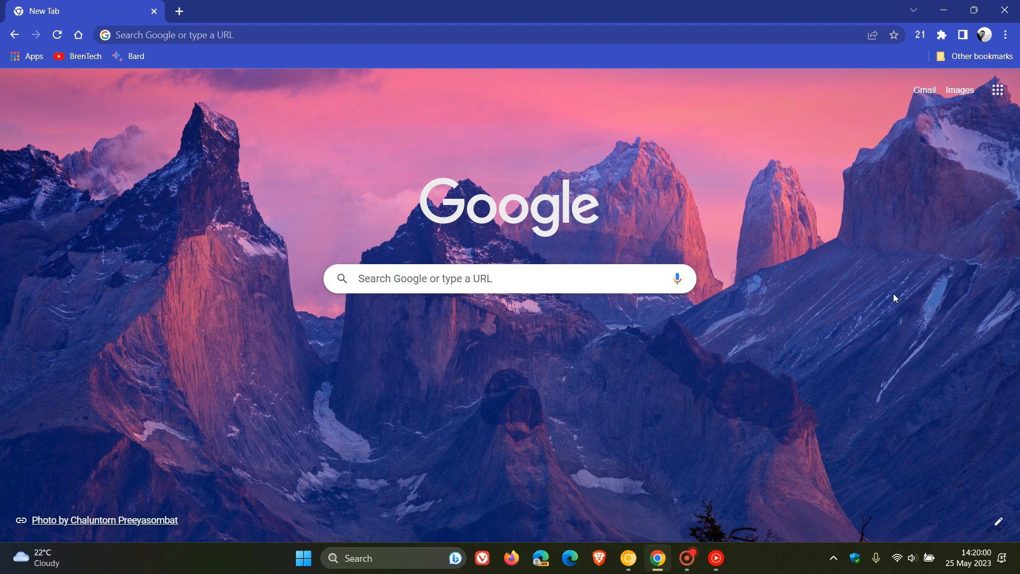
- Open the Windows 11 notifications and calendar panel from the taskbar clock
left_click(967, 563)
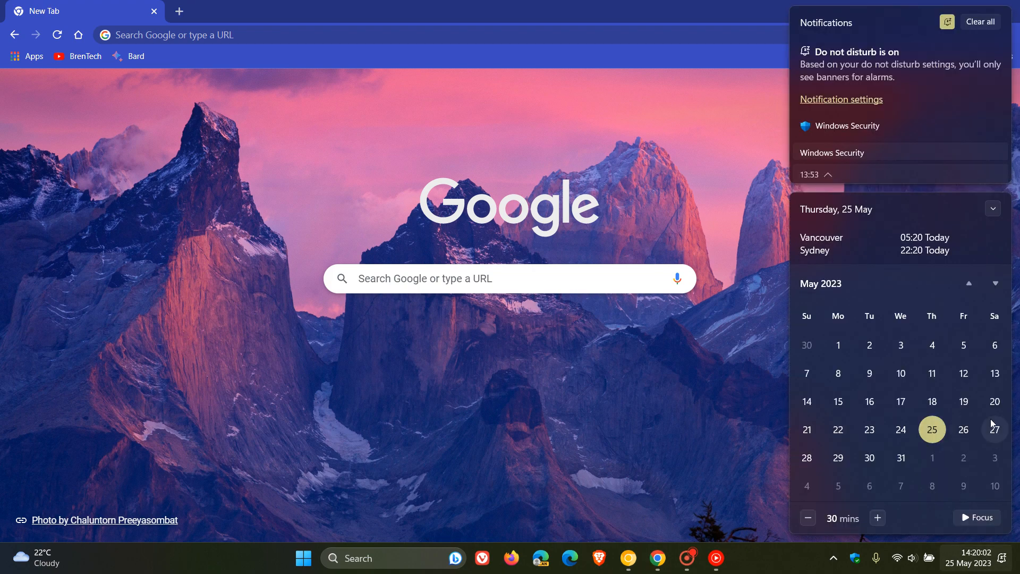
mouse_move(901, 430)
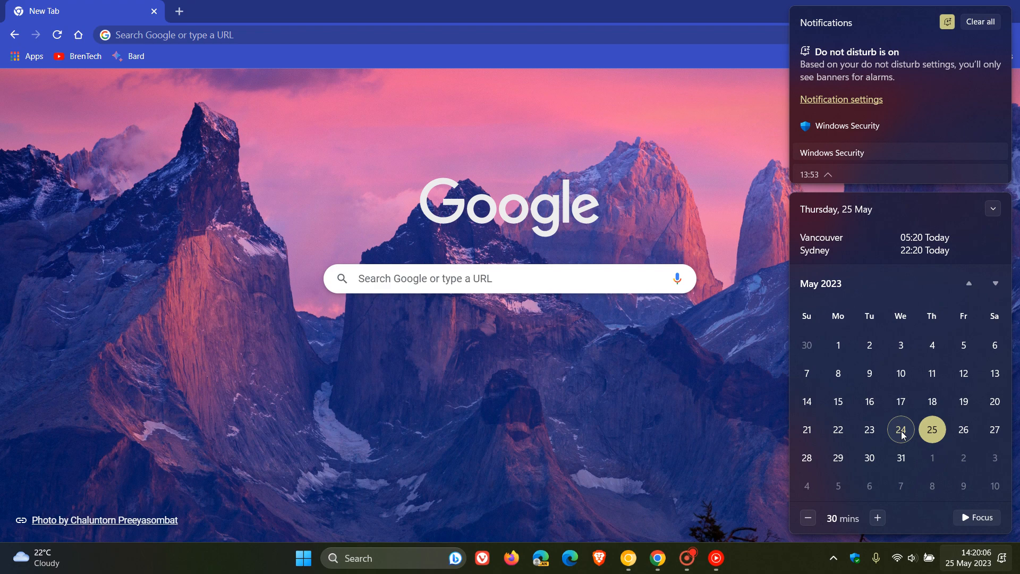
mouse_move(869, 458)
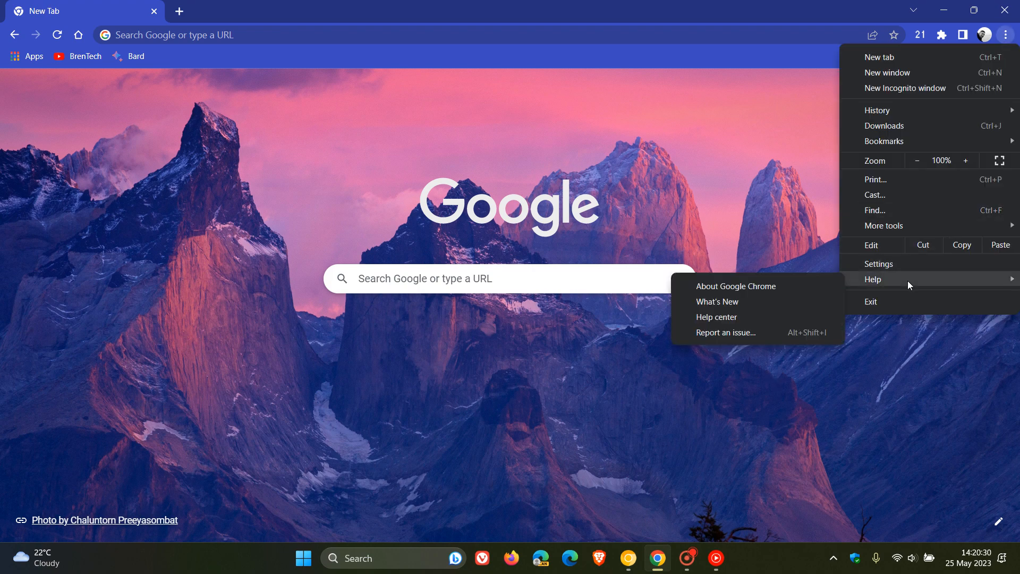
- Dismiss the open menus to reveal Chrome's new tab page
left_click(735, 286)
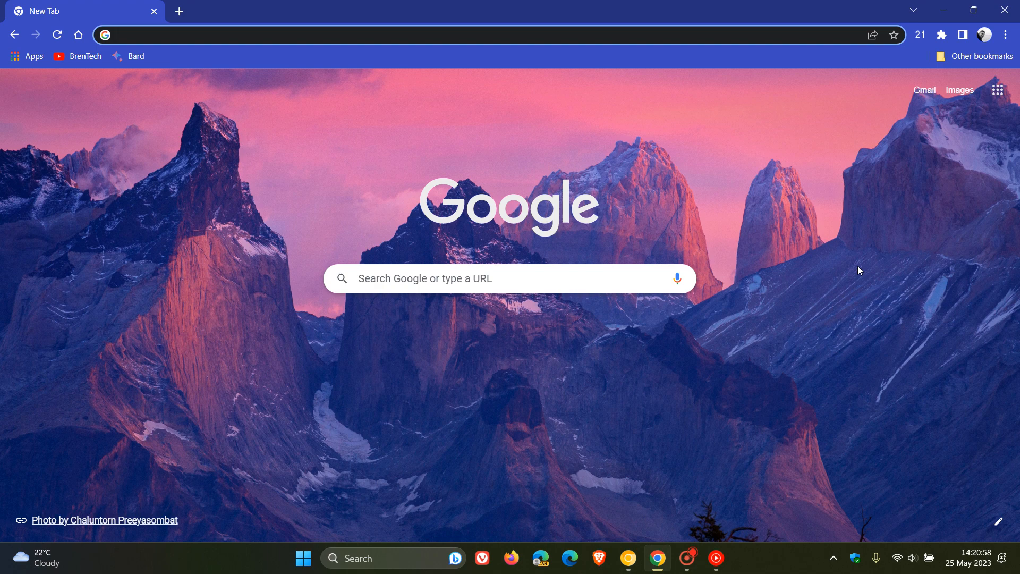
mouse_move(717, 174)
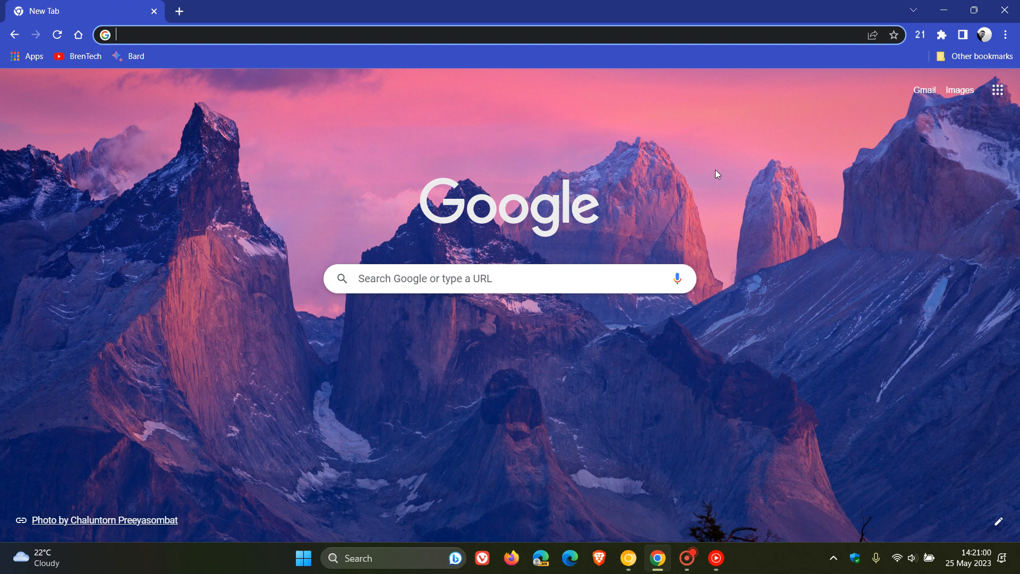
mouse_move(805, 202)
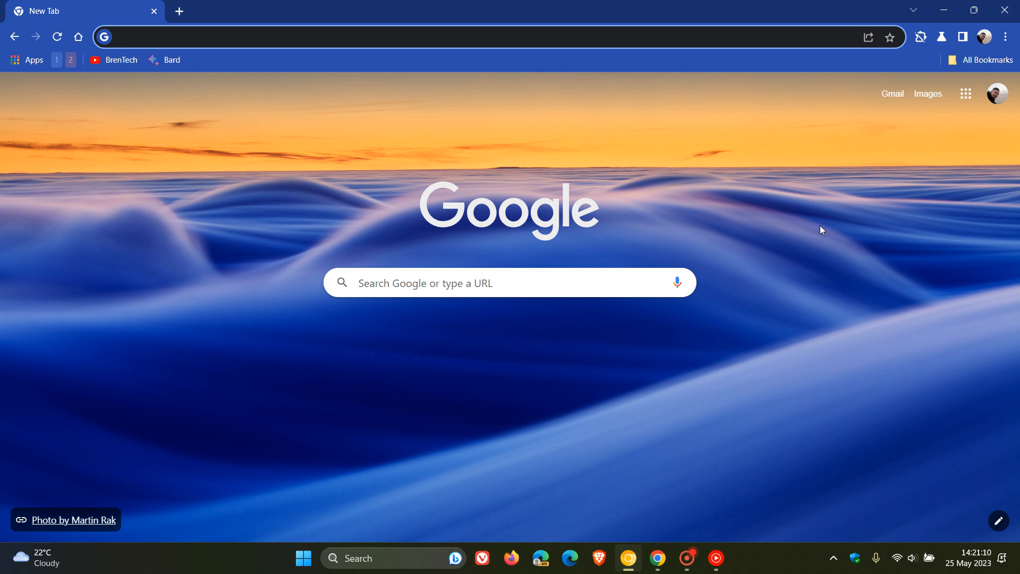
left_click(456, 37)
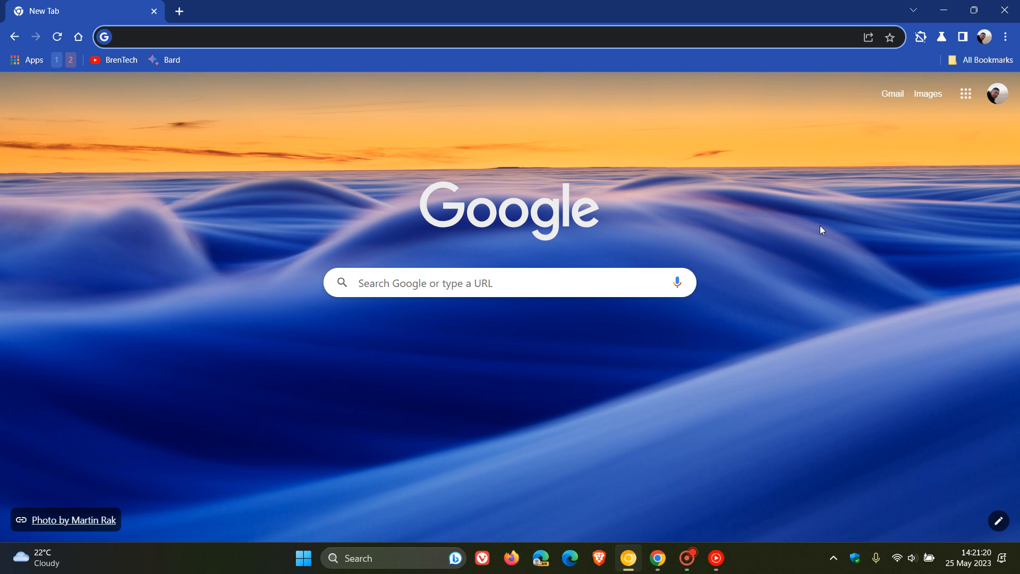
mouse_move(599, 395)
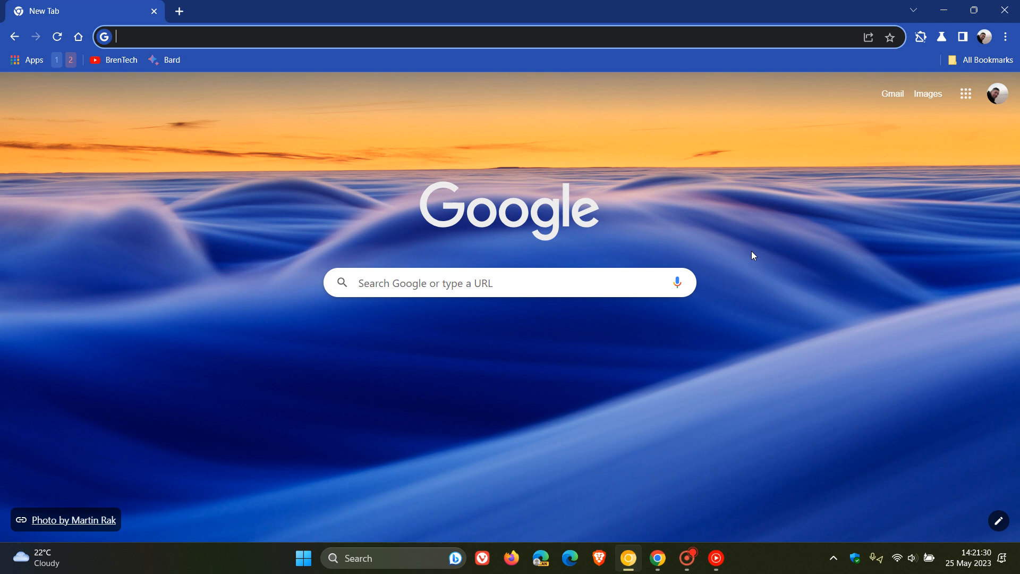
mouse_move(768, 258)
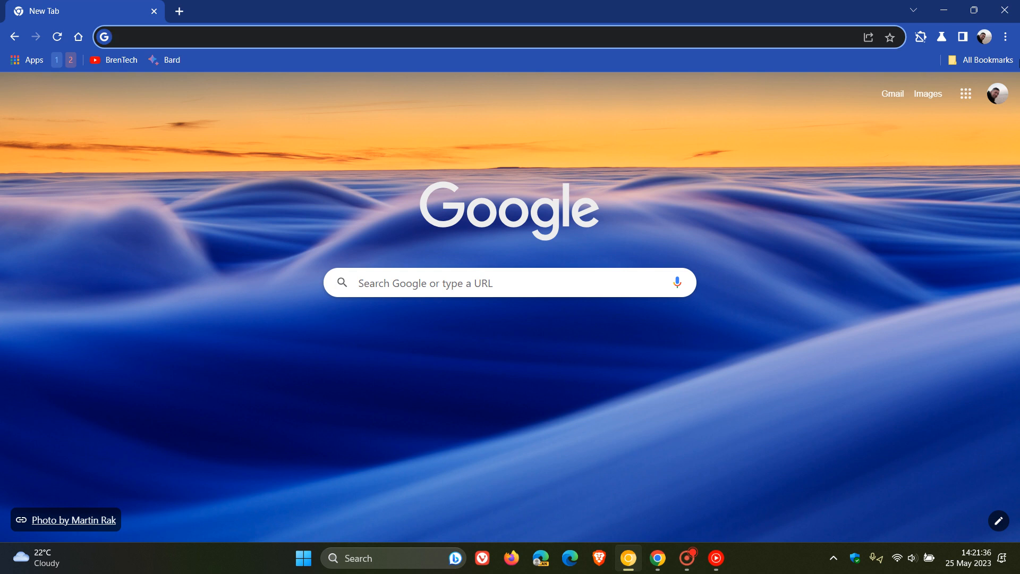
- Go to Settings > Privacy and security > Site settings and open Auto-verify
left_click(1005, 37)
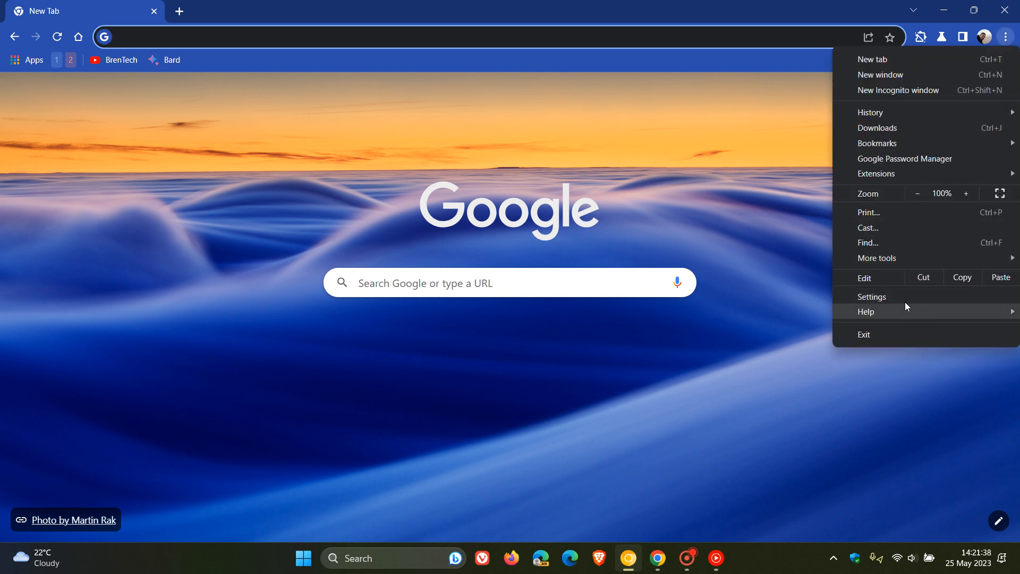
left_click(872, 296)
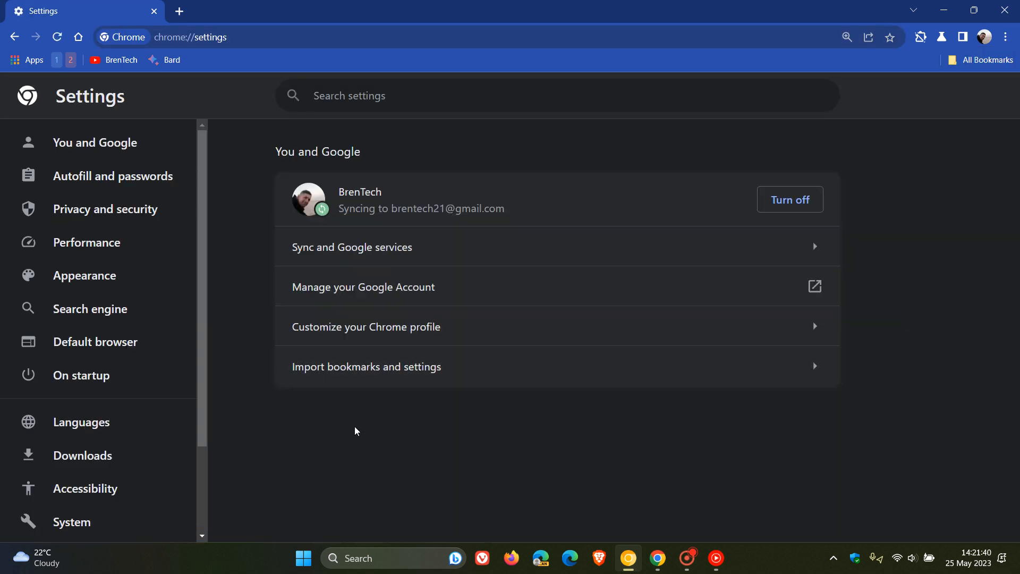
left_click(104, 208)
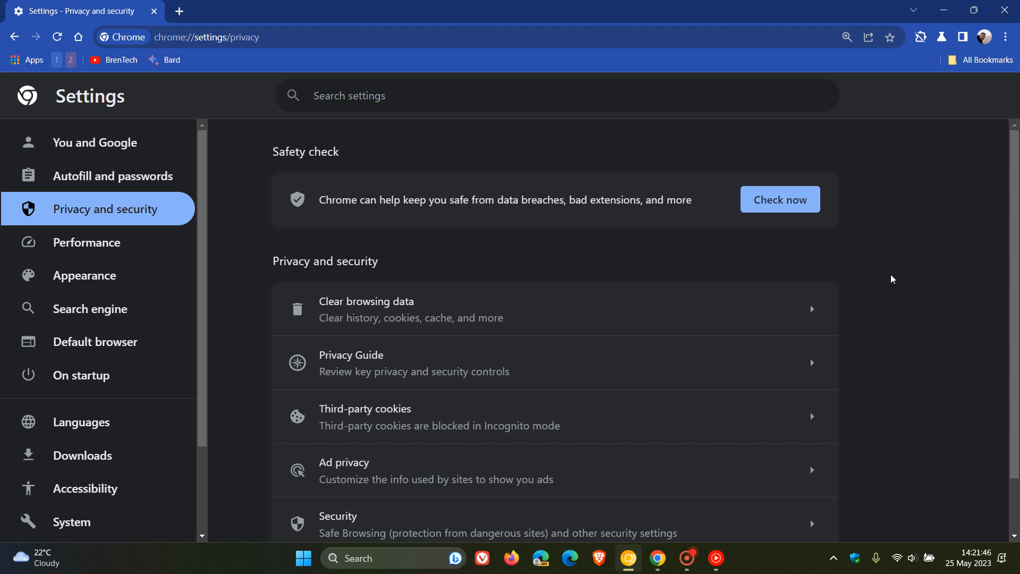
scroll("down", 3)
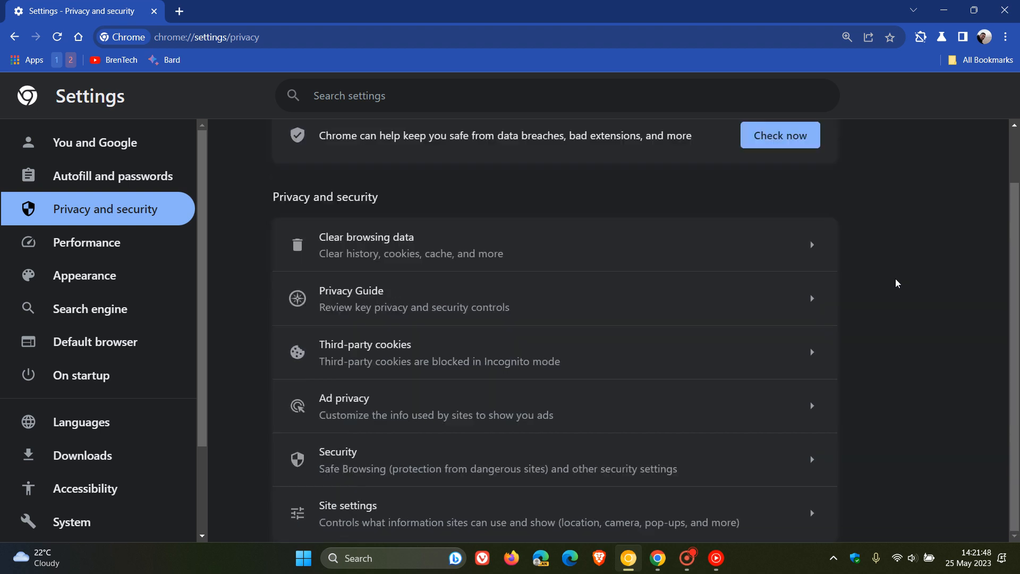
mouse_move(929, 353)
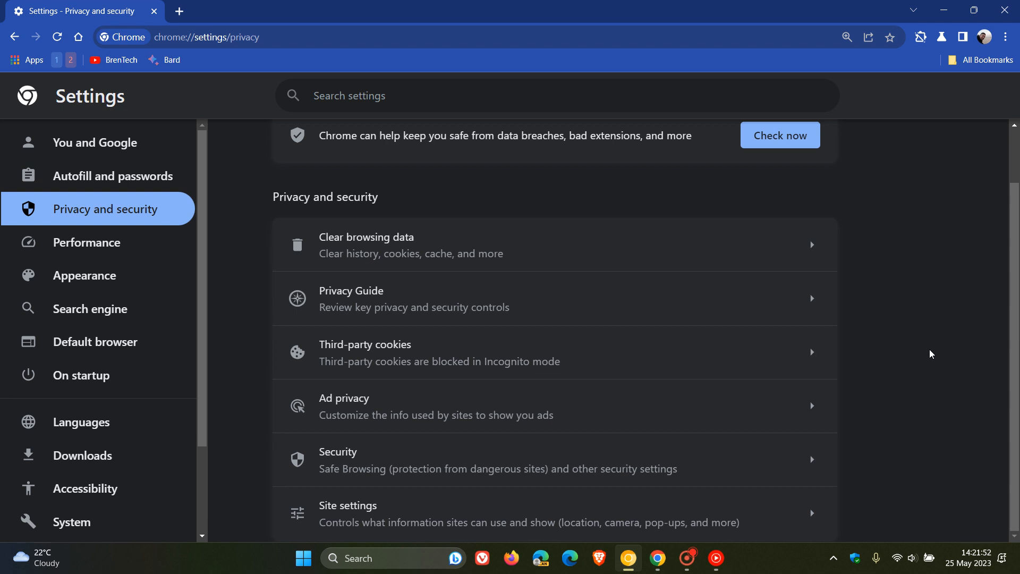
mouse_move(657, 521)
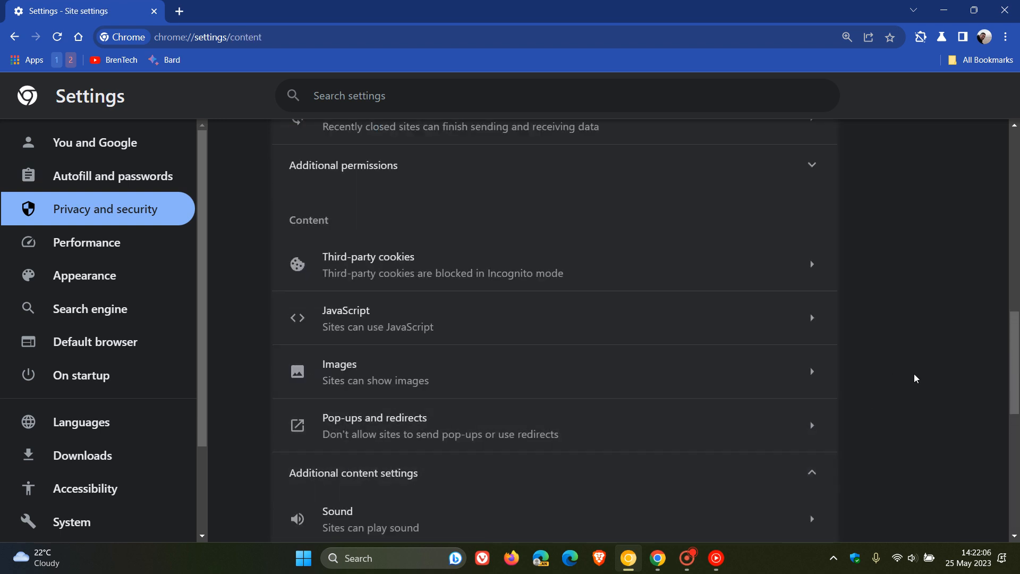
scroll("down", 3)
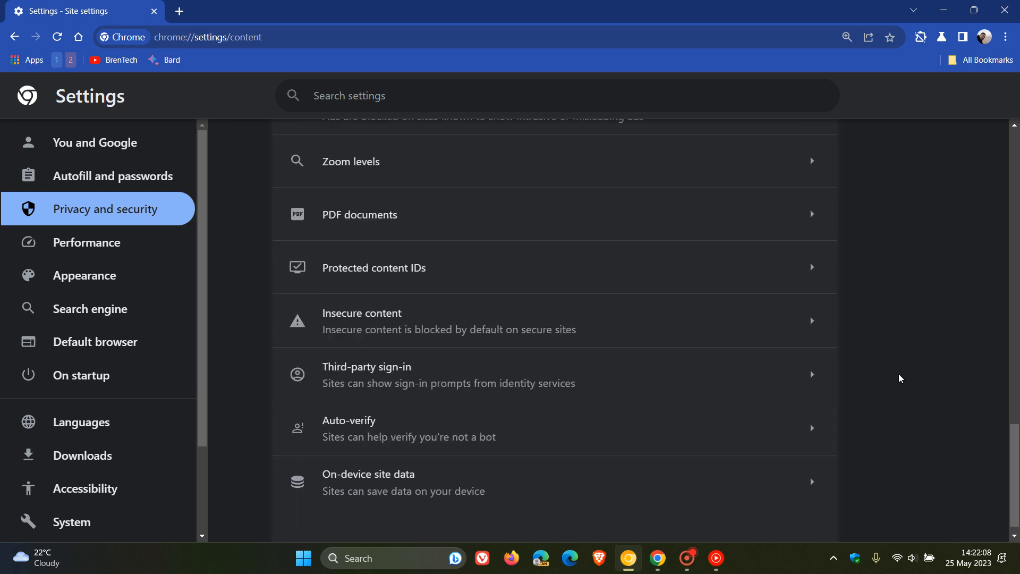
left_click(409, 427)
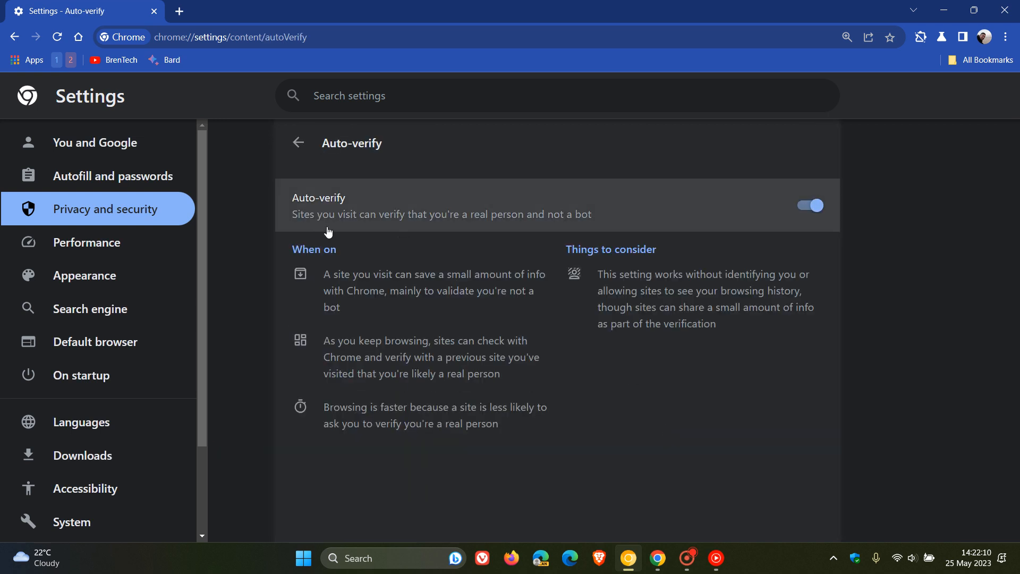
mouse_move(494, 224)
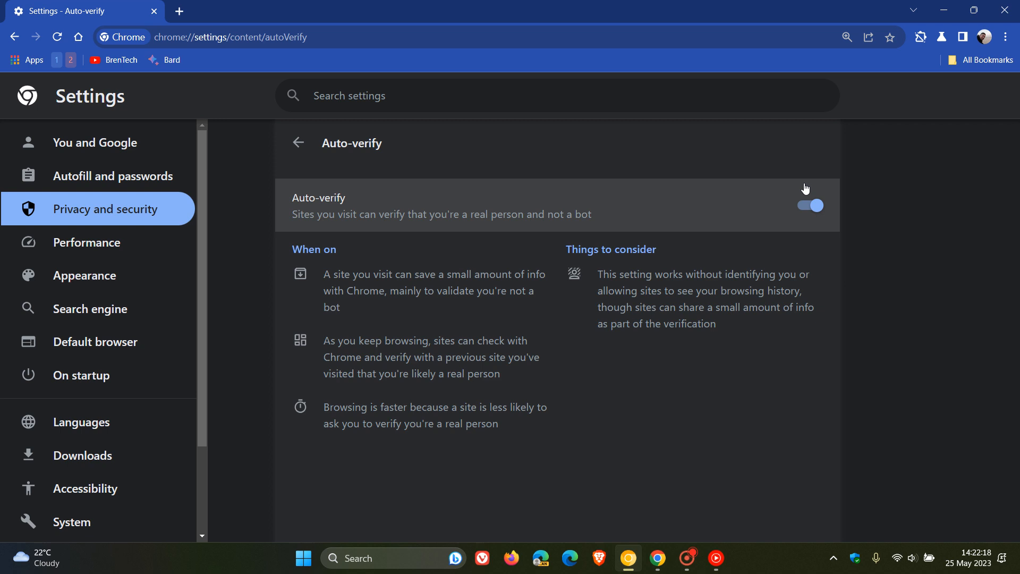
mouse_move(756, 191)
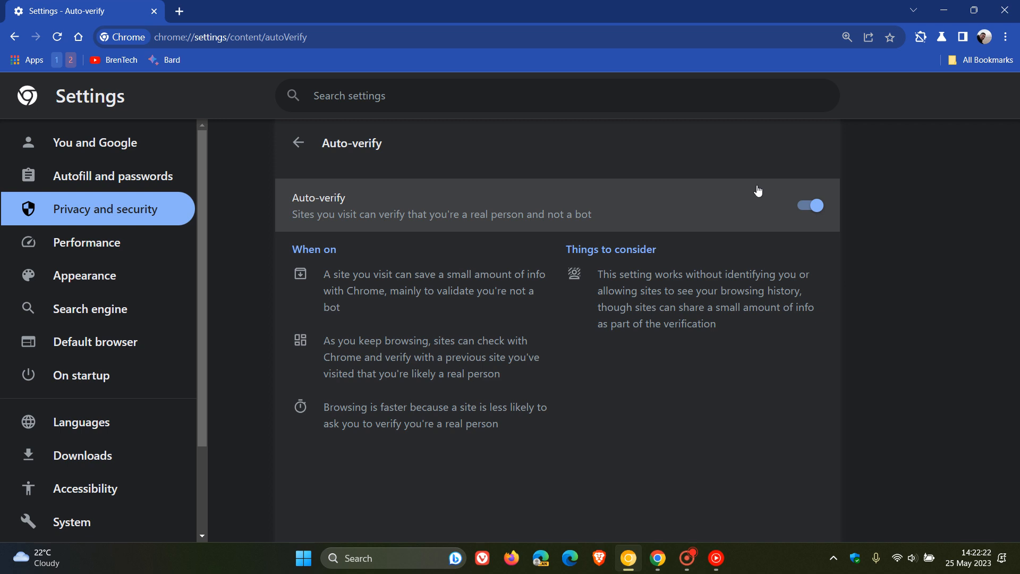
- Return Canary to its new tab page, then bring the stable Chrome window forward
left_click(178, 11)
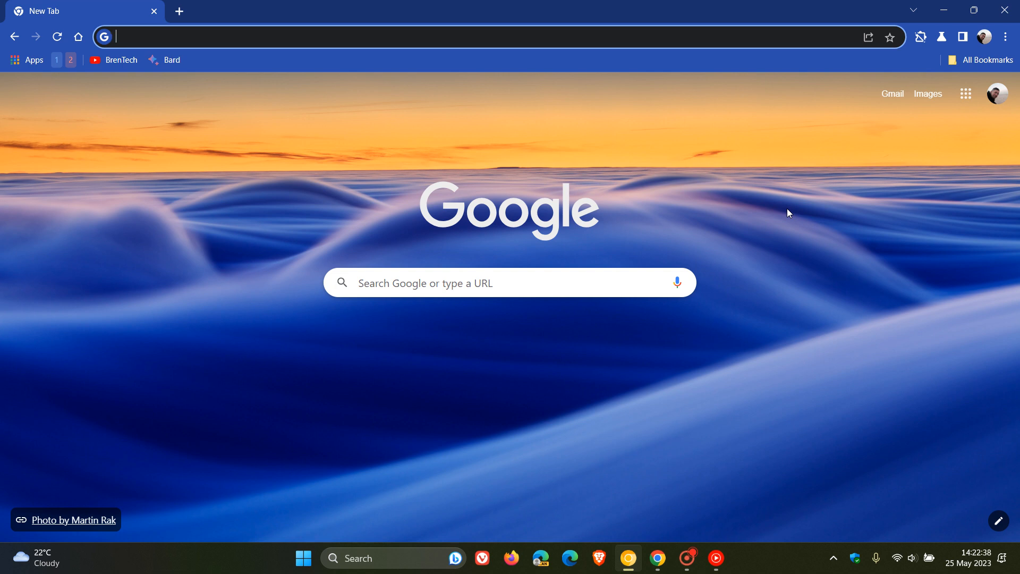
mouse_move(947, 73)
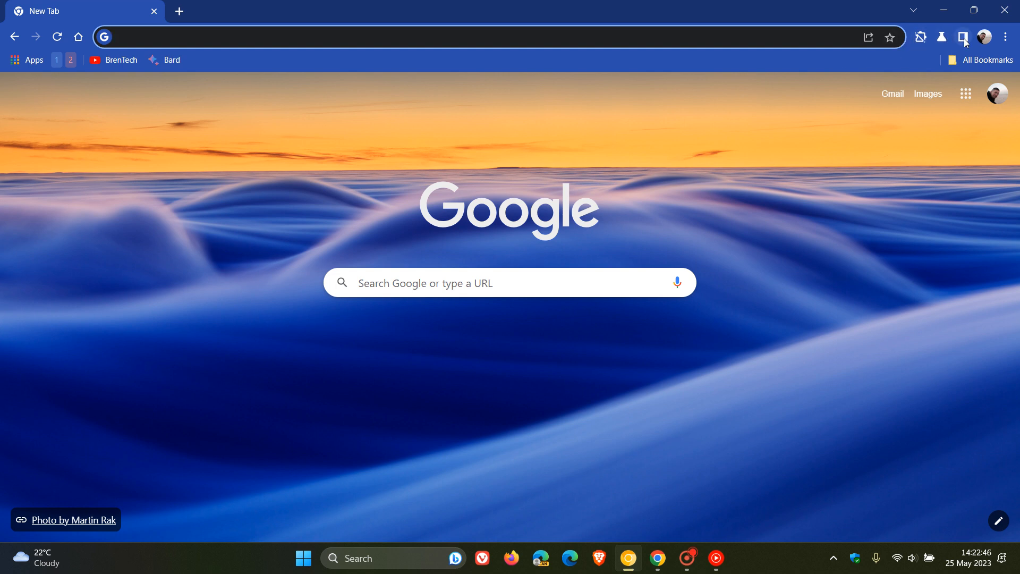
mouse_move(915, 53)
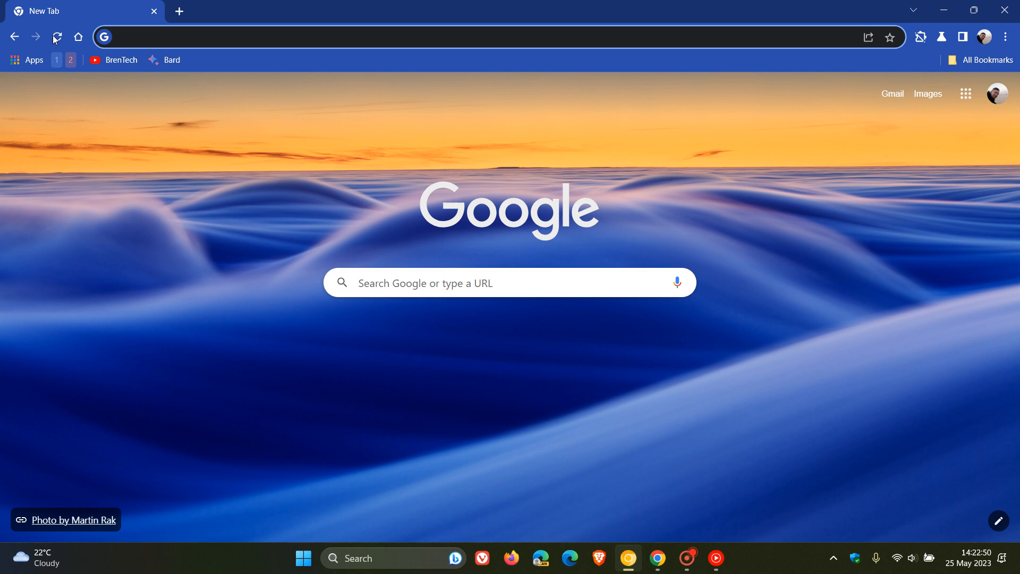
left_click(455, 37)
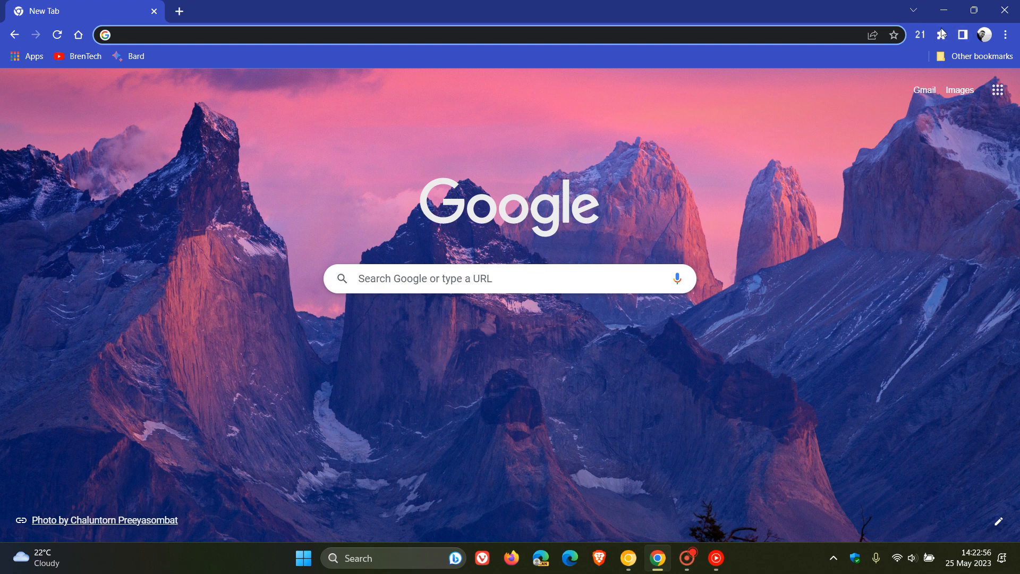
mouse_move(915, 278)
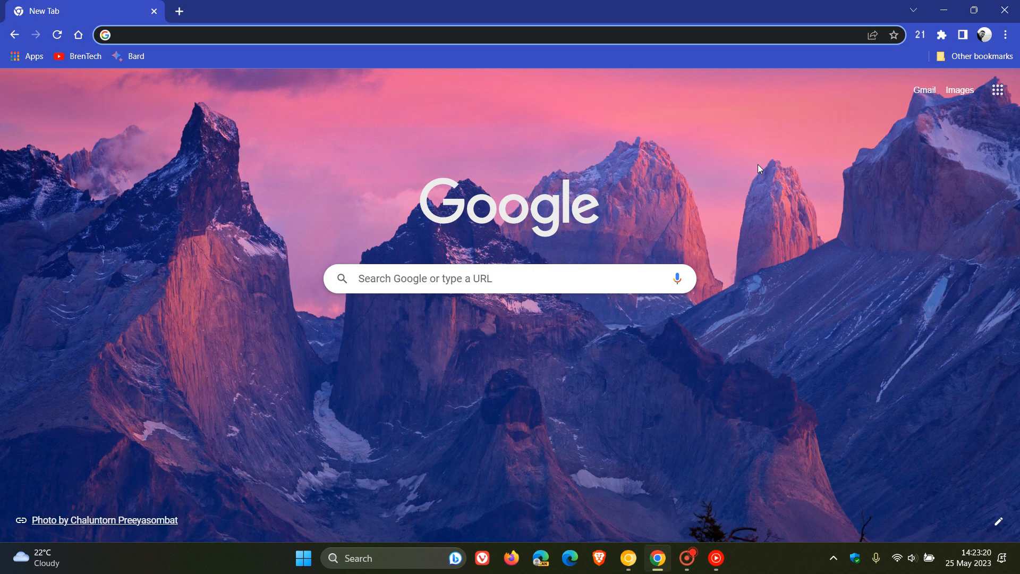
mouse_move(416, 171)
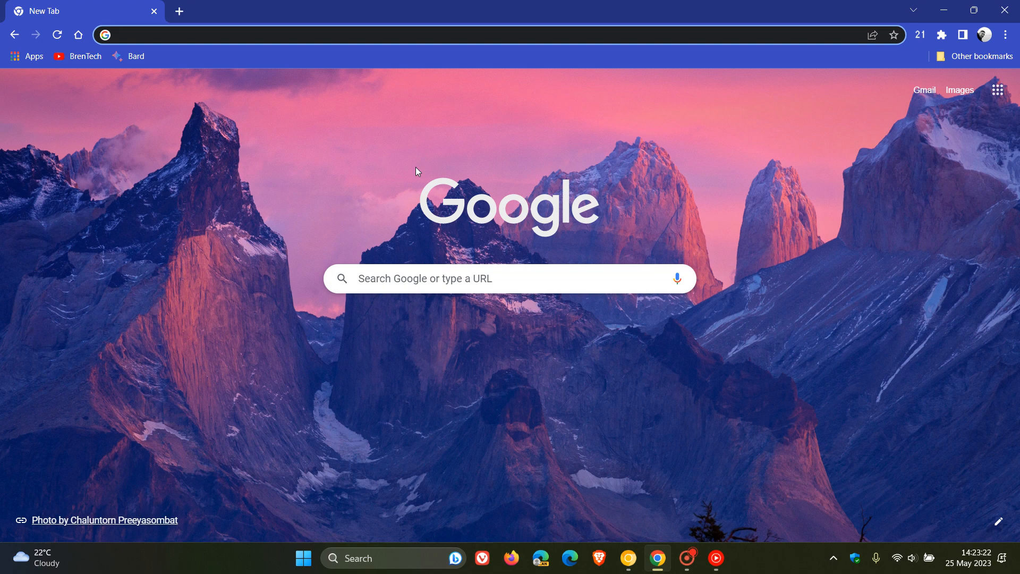
- Open the BrenTech YouTube channel from the bookmarks bar
left_click(77, 56)
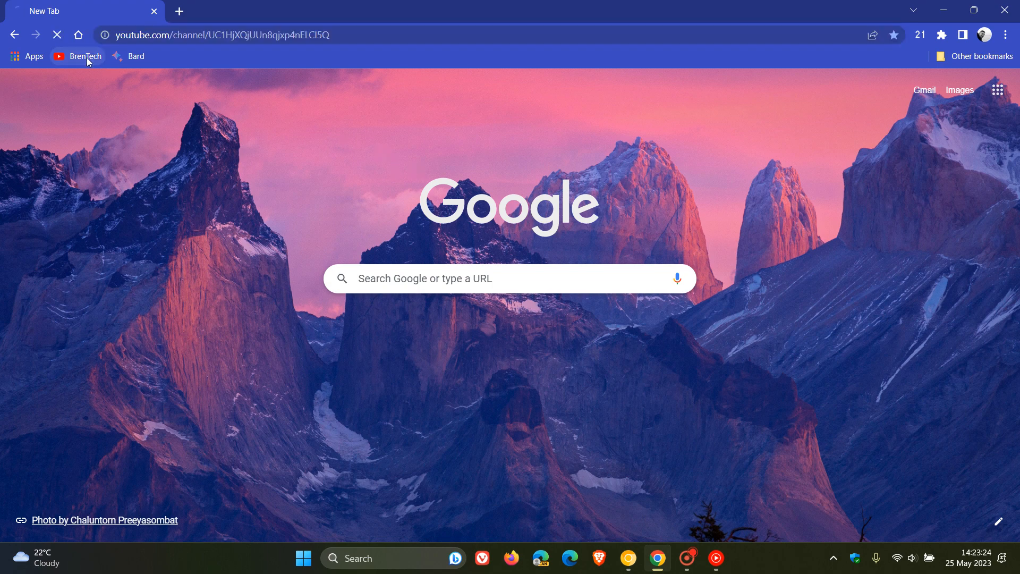
- View YouTube's site information from the address bar icon, then bring Canary forward
left_click(84, 56)
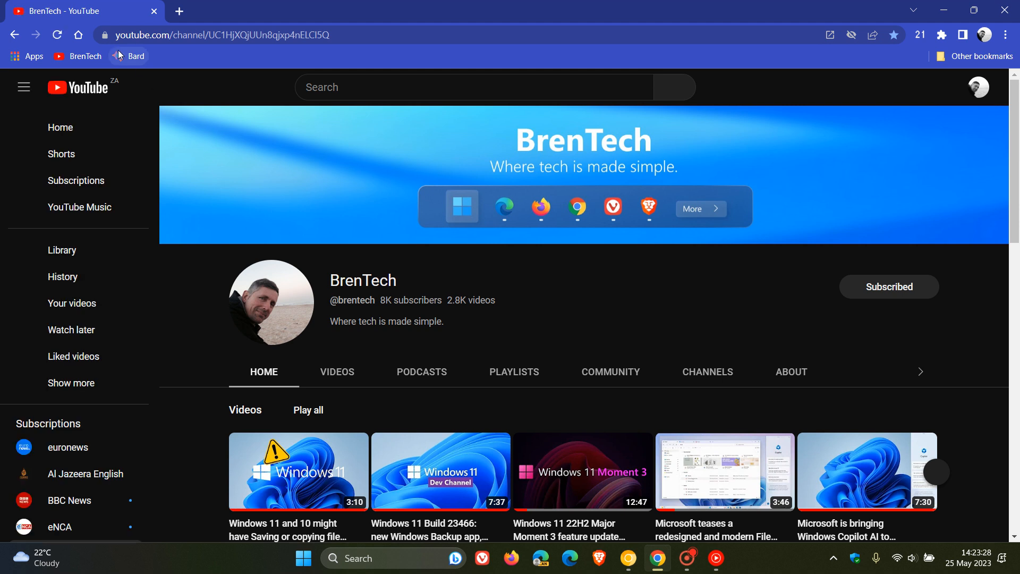
mouse_move(106, 35)
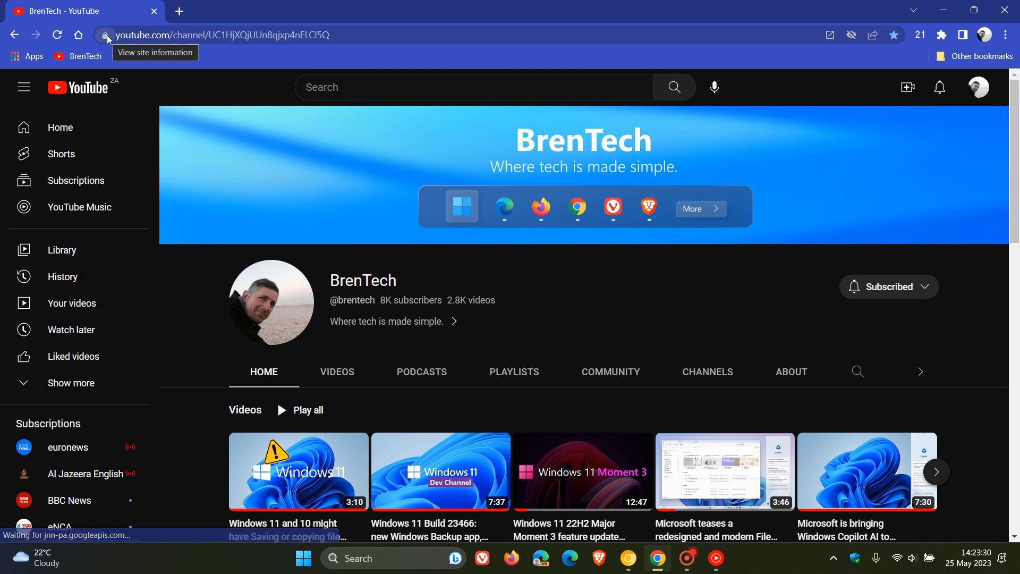
left_click(104, 36)
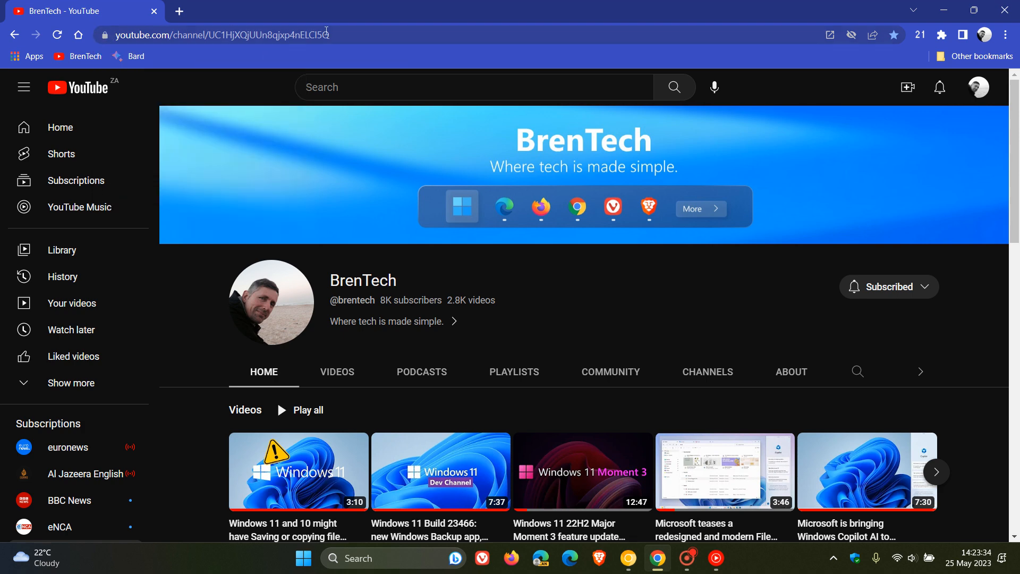
left_click(179, 12)
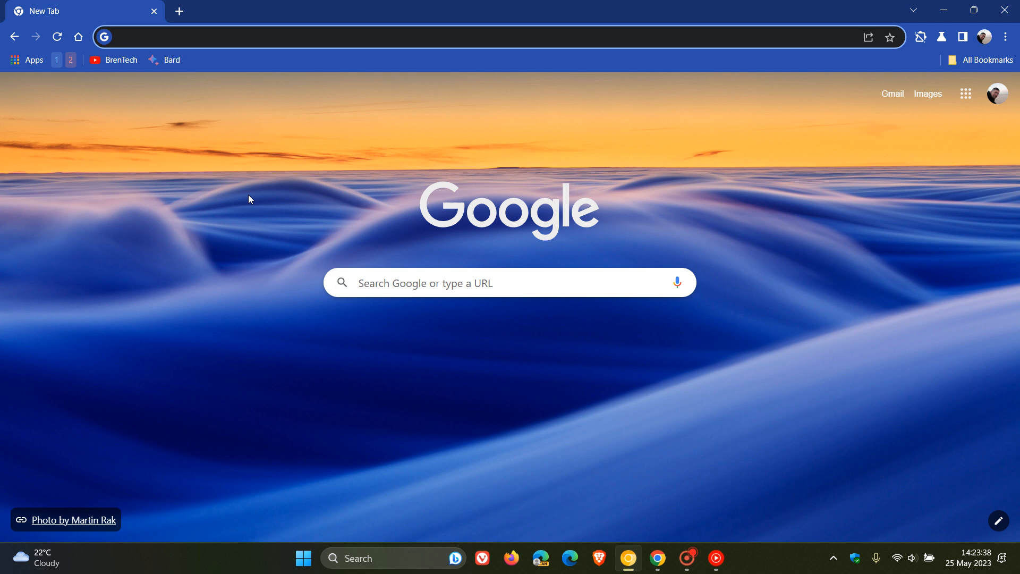
left_click(120, 60)
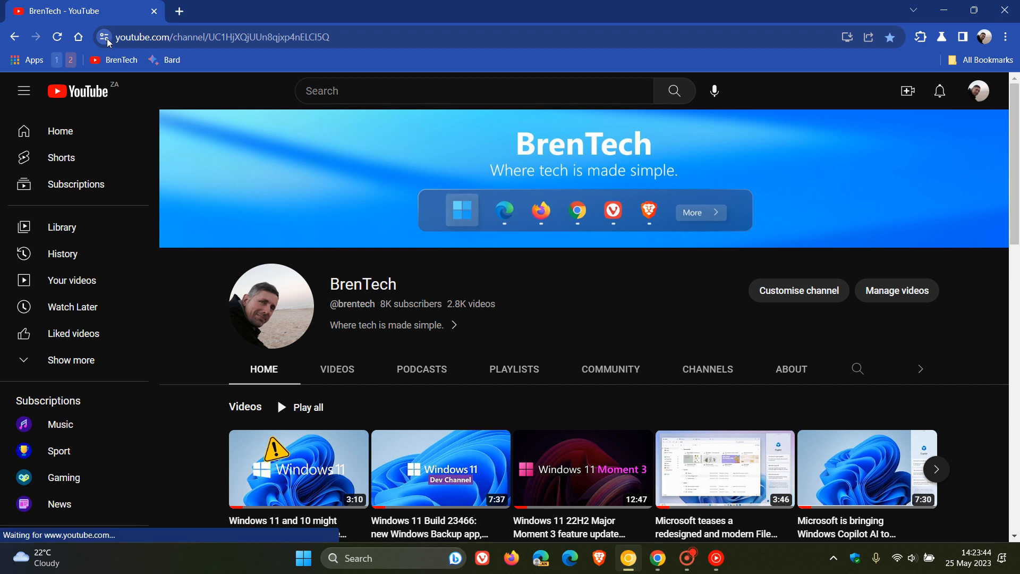
mouse_move(179, 81)
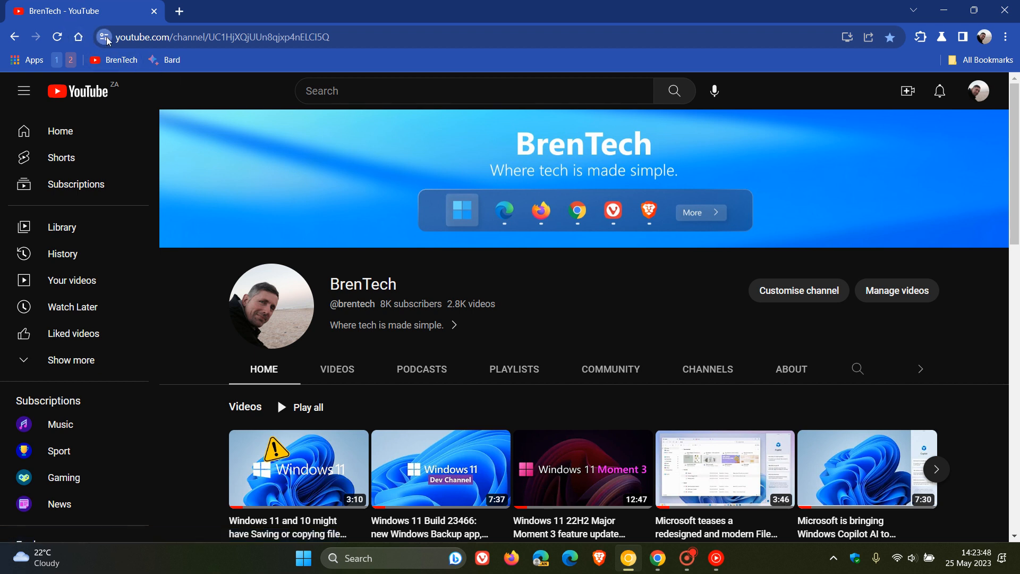
mouse_move(423, 70)
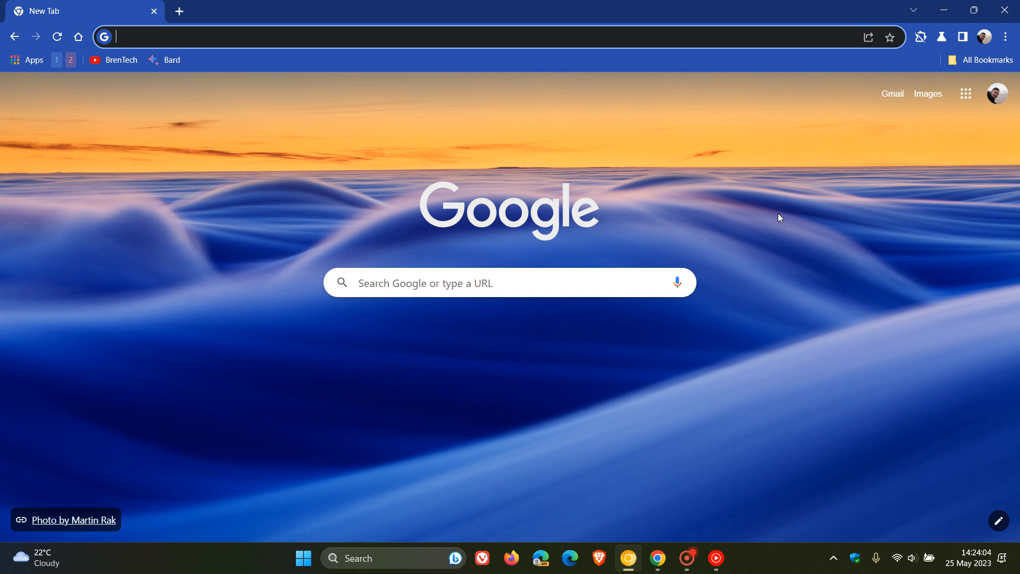
mouse_move(823, 234)
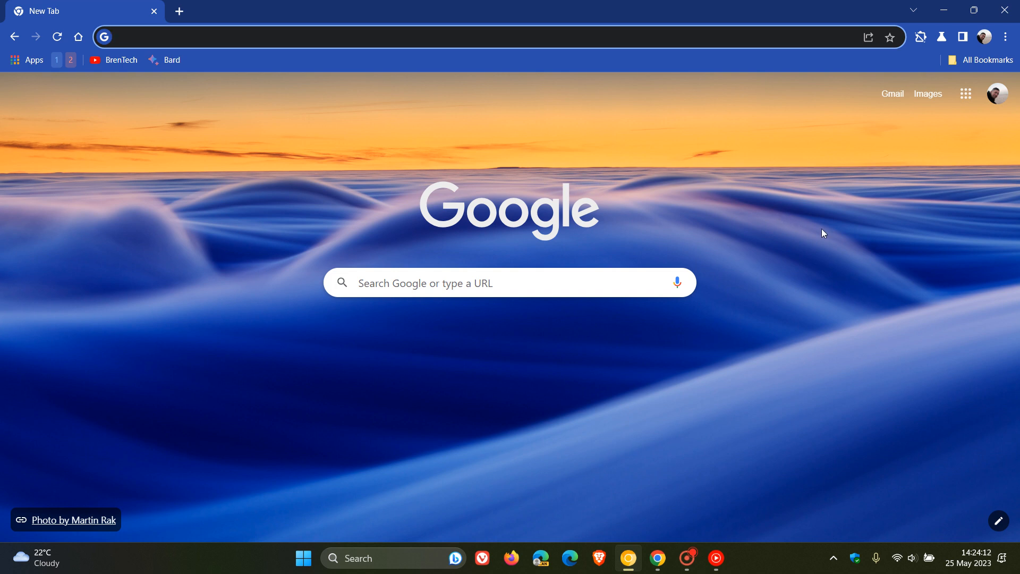
- Open Google Password Manager from the main menu and view its Checkup and Settings pages
left_click(1003, 36)
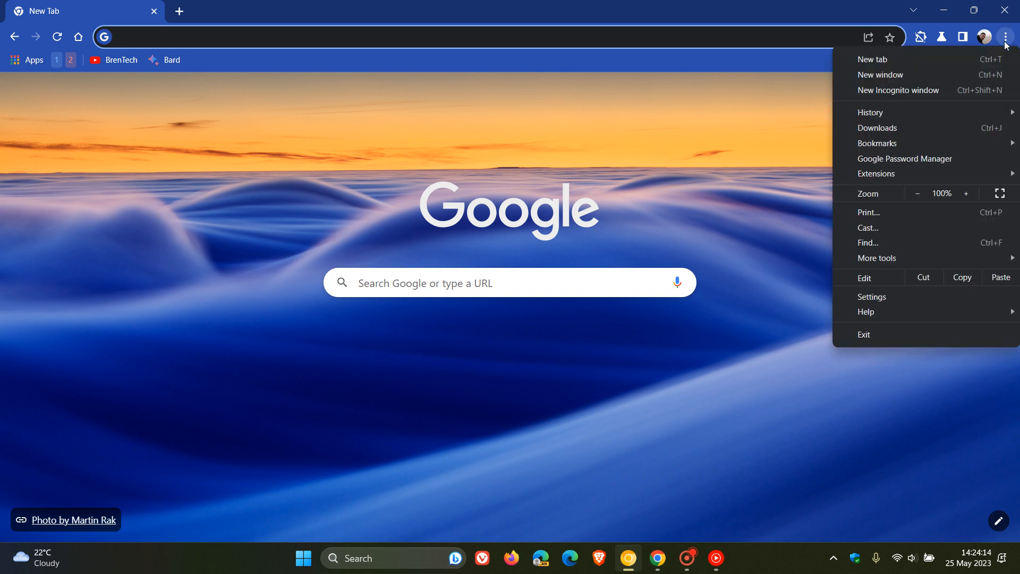
mouse_move(910, 167)
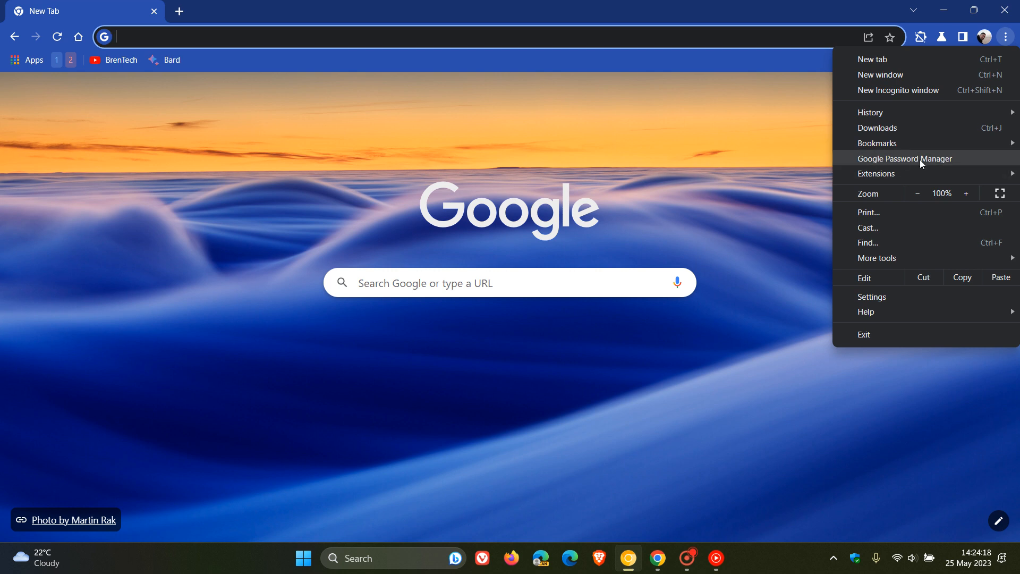
left_click(905, 158)
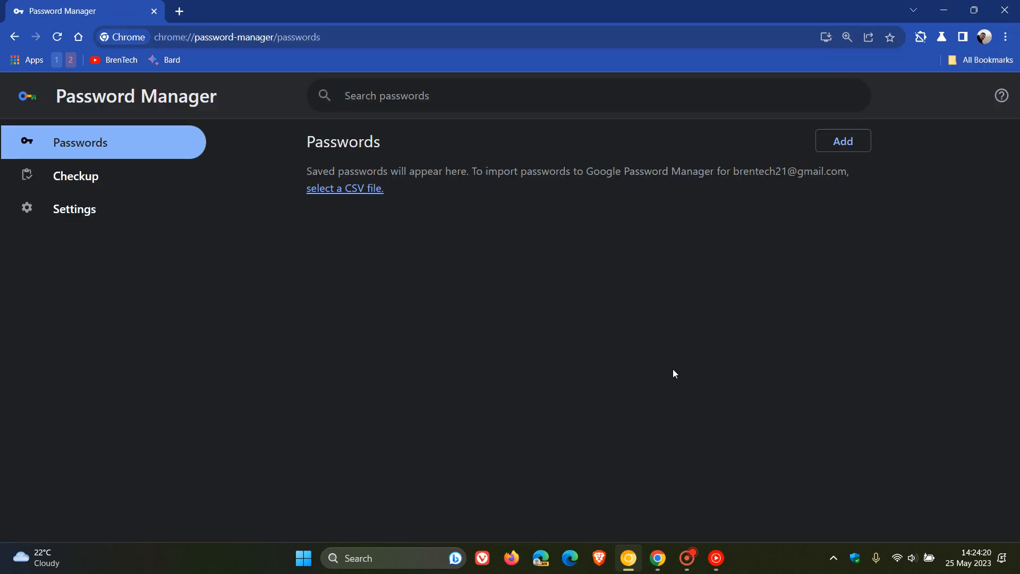
mouse_move(654, 330)
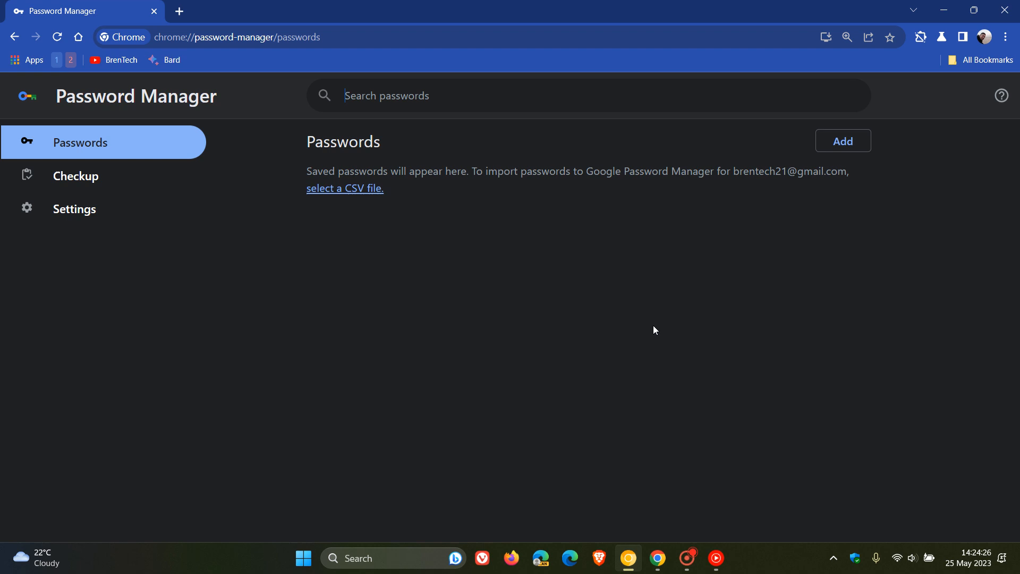
left_click(75, 175)
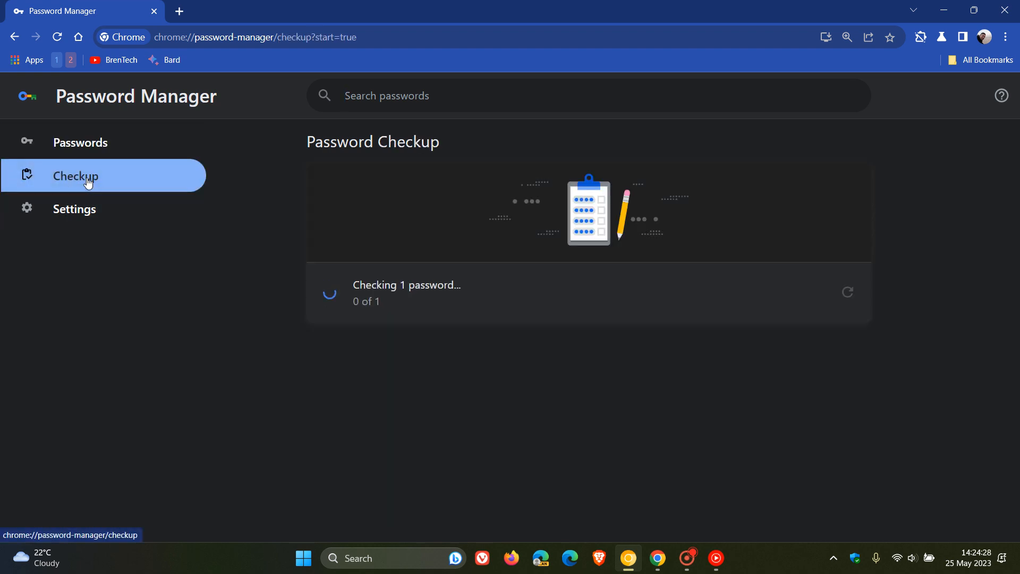
left_click(74, 208)
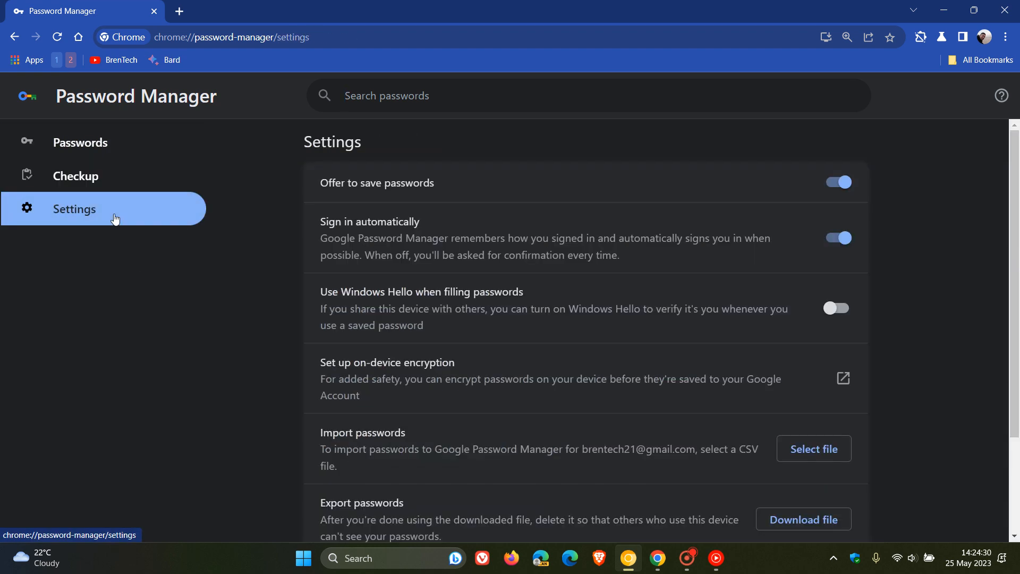
mouse_move(613, 275)
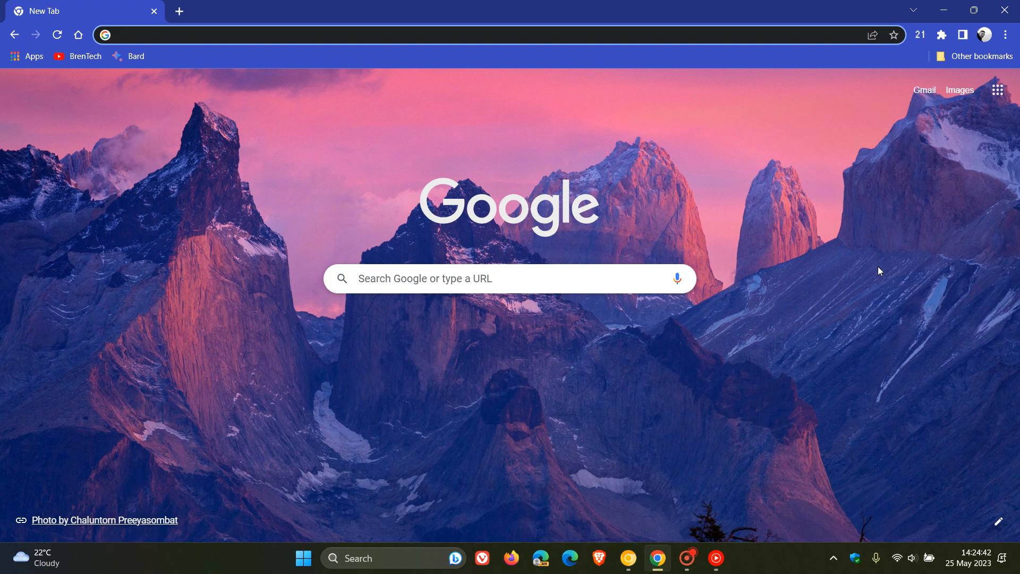
- Show stable Chrome's bookmarks side panel, then close it
left_click(963, 34)
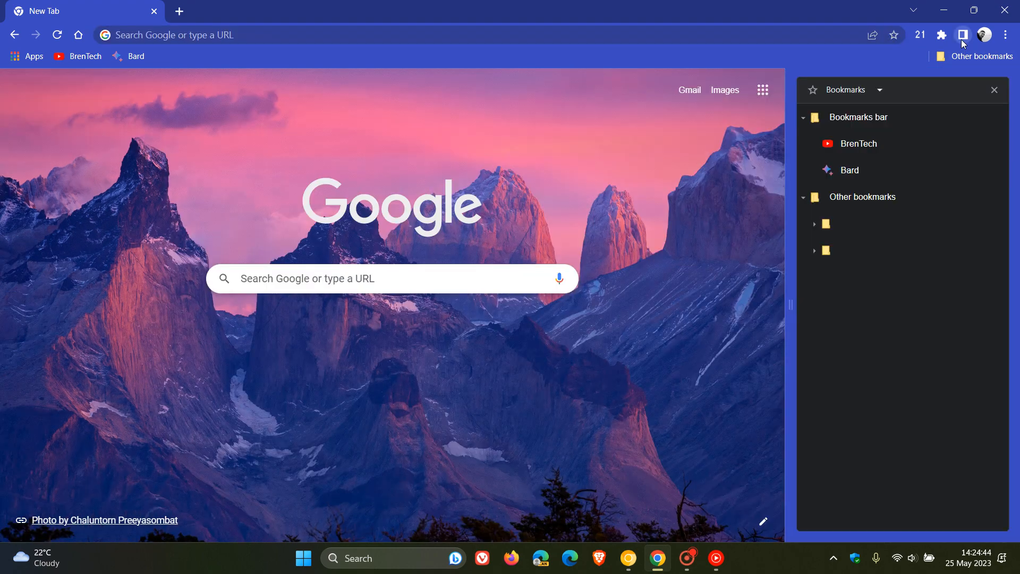
mouse_move(979, 104)
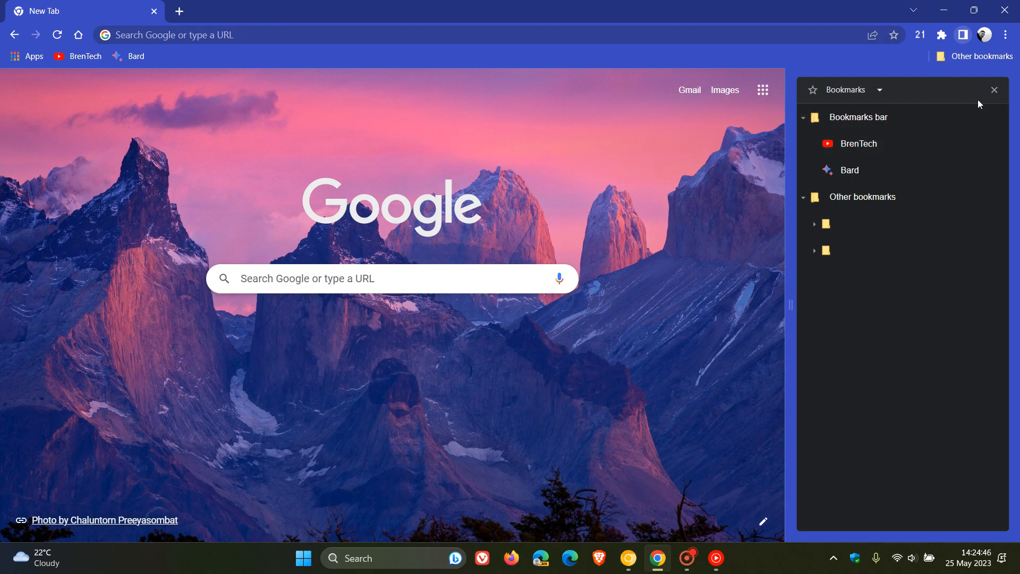
left_click(993, 90)
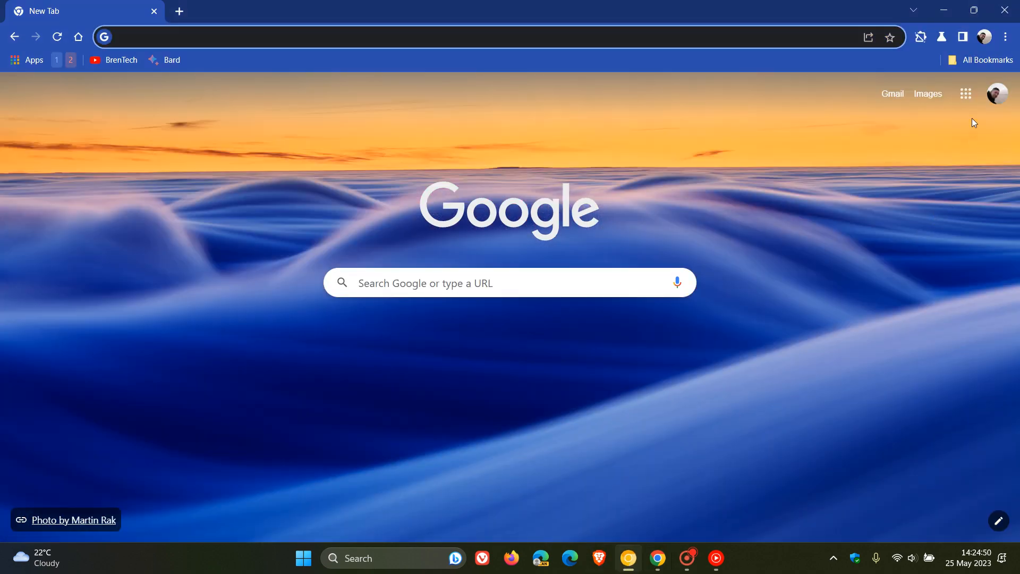
- Open Canary's bookmarks side panel and switch it to Visual view with thumbnails
left_click(962, 37)
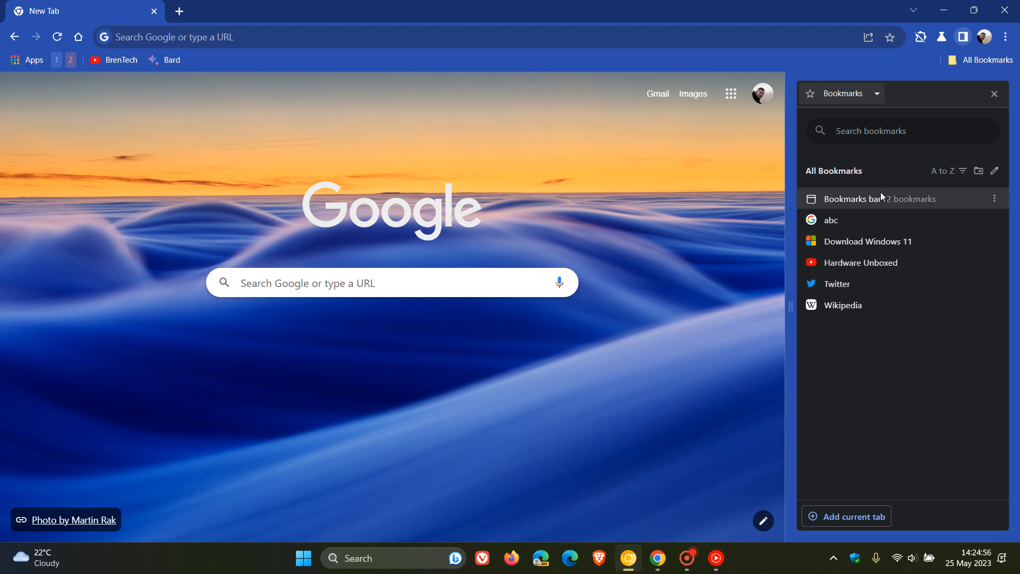
left_click(962, 170)
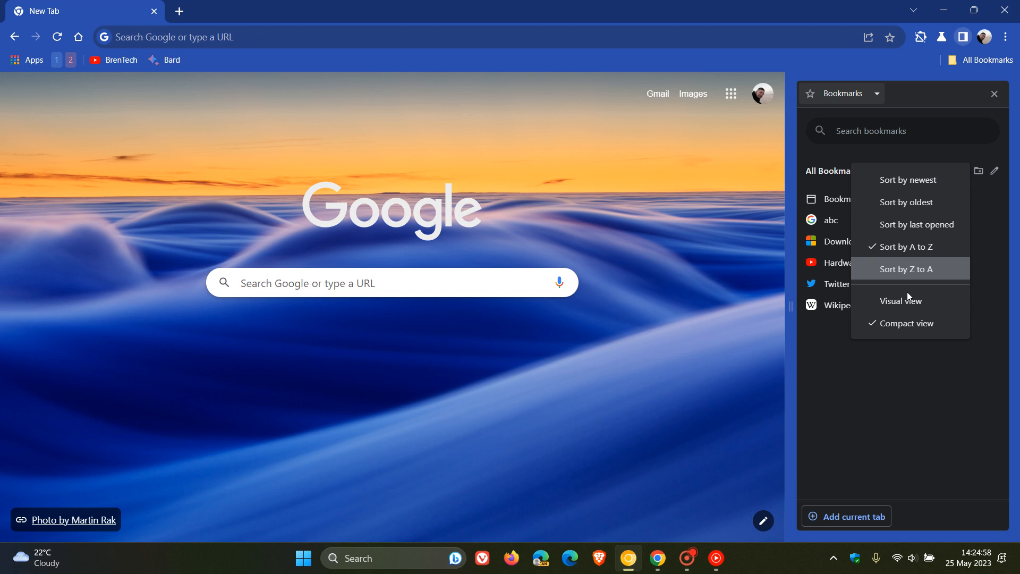
left_click(900, 300)
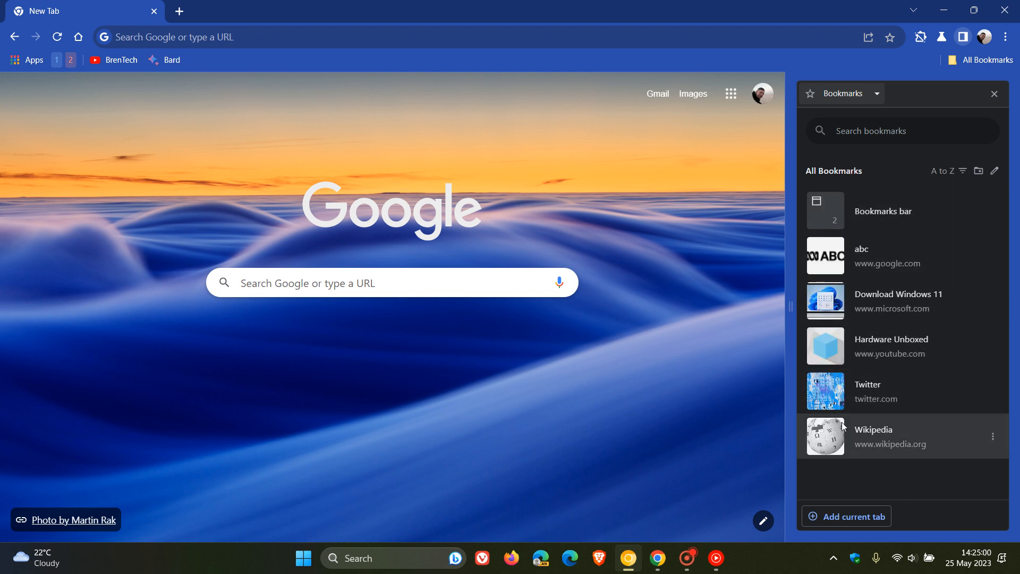
mouse_move(961, 171)
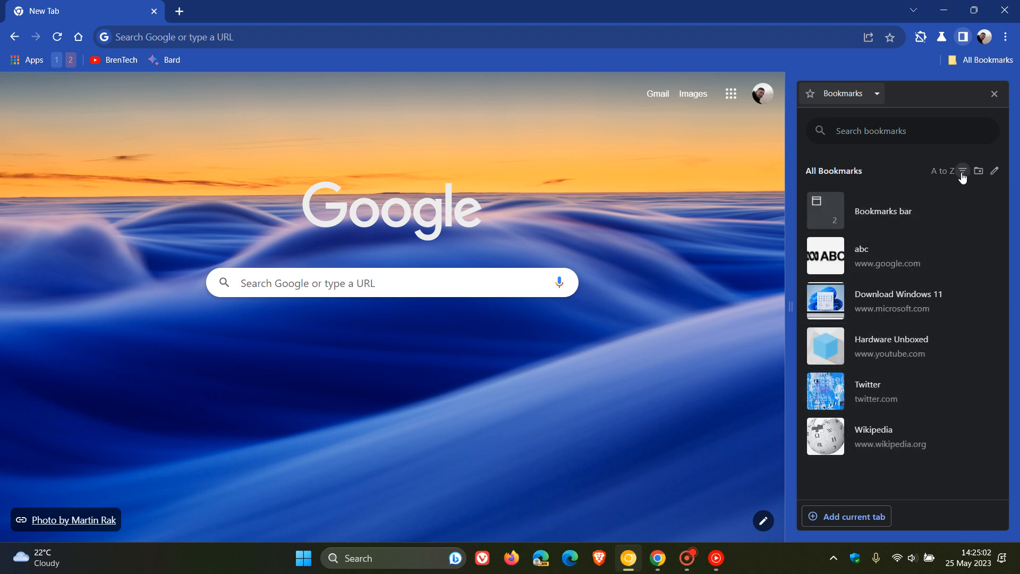
left_click(962, 171)
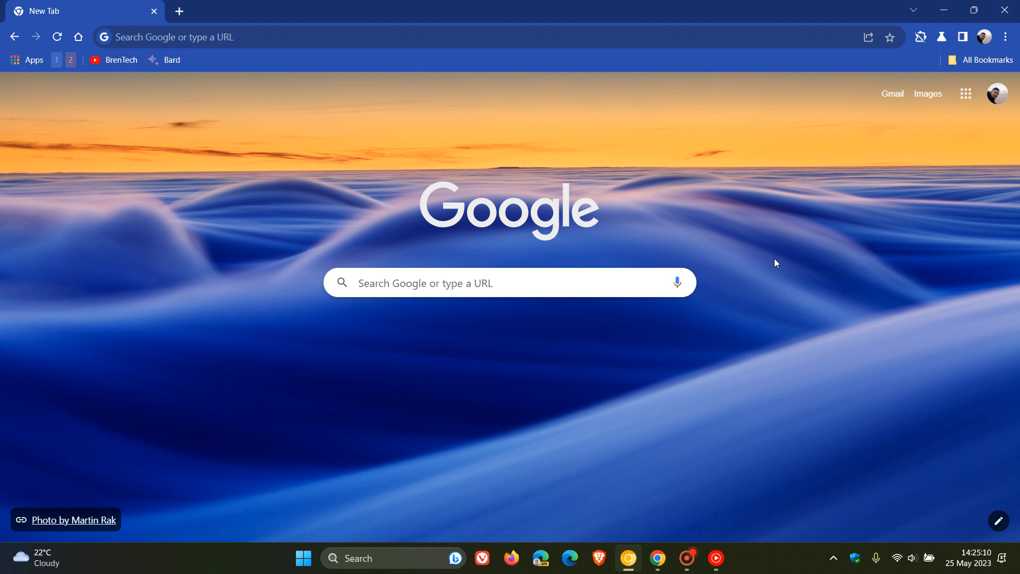
mouse_move(249, 292)
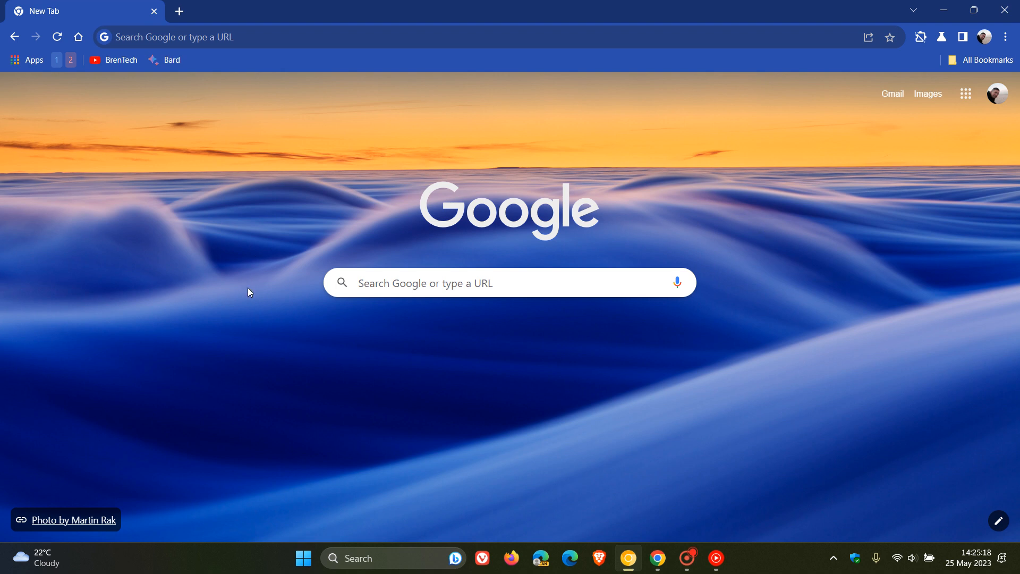
mouse_move(813, 267)
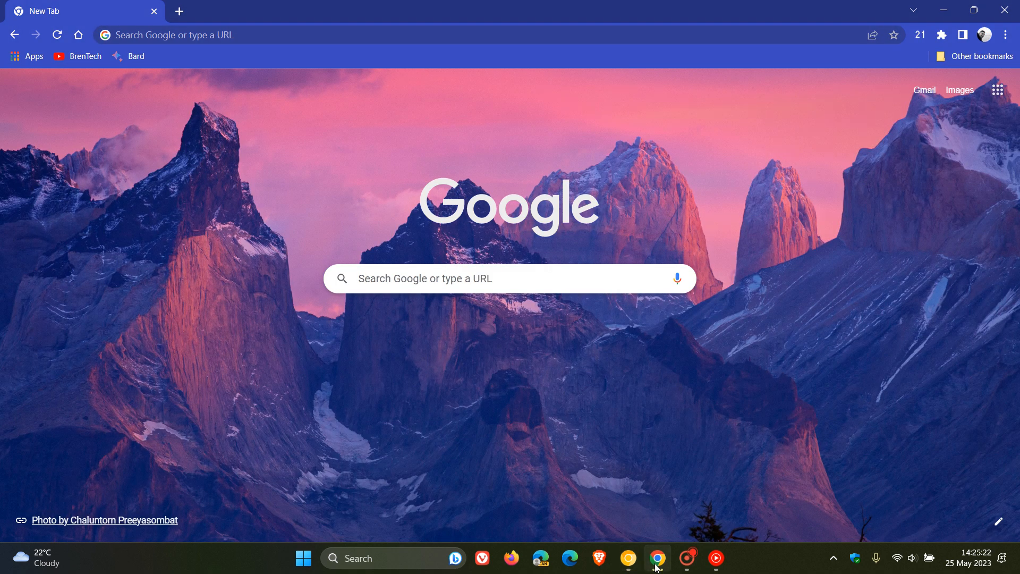
mouse_move(678, 433)
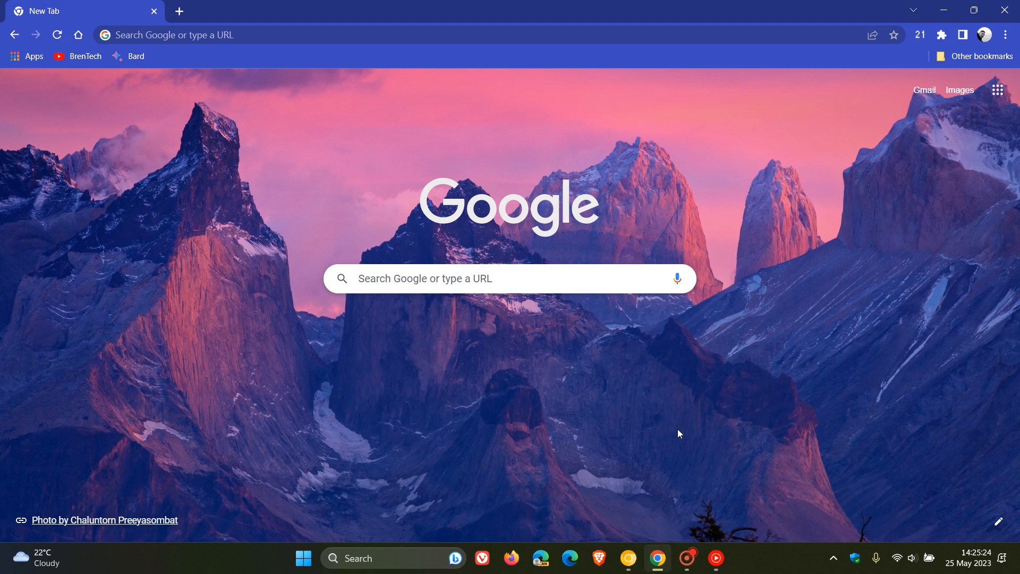
mouse_move(631, 113)
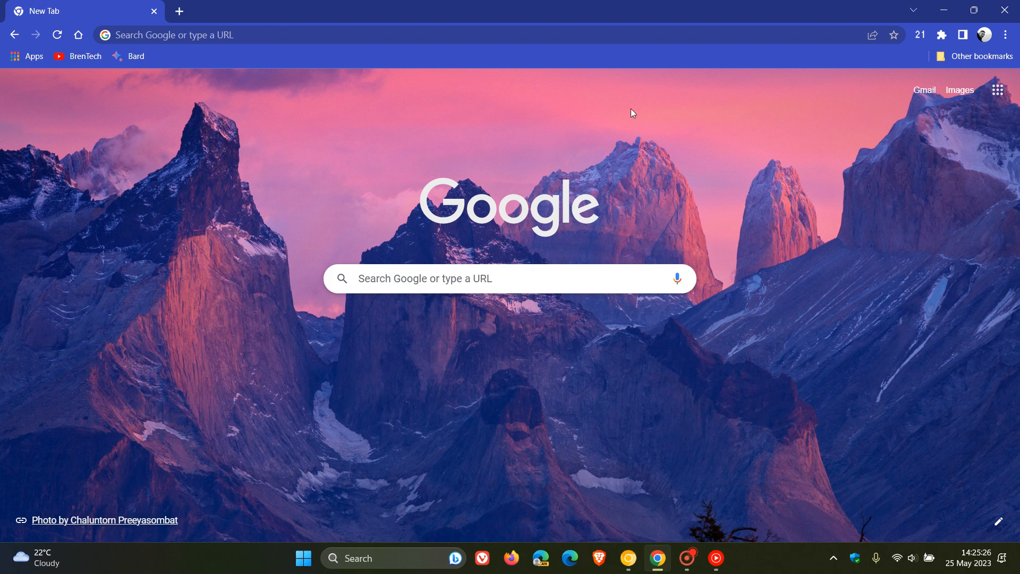